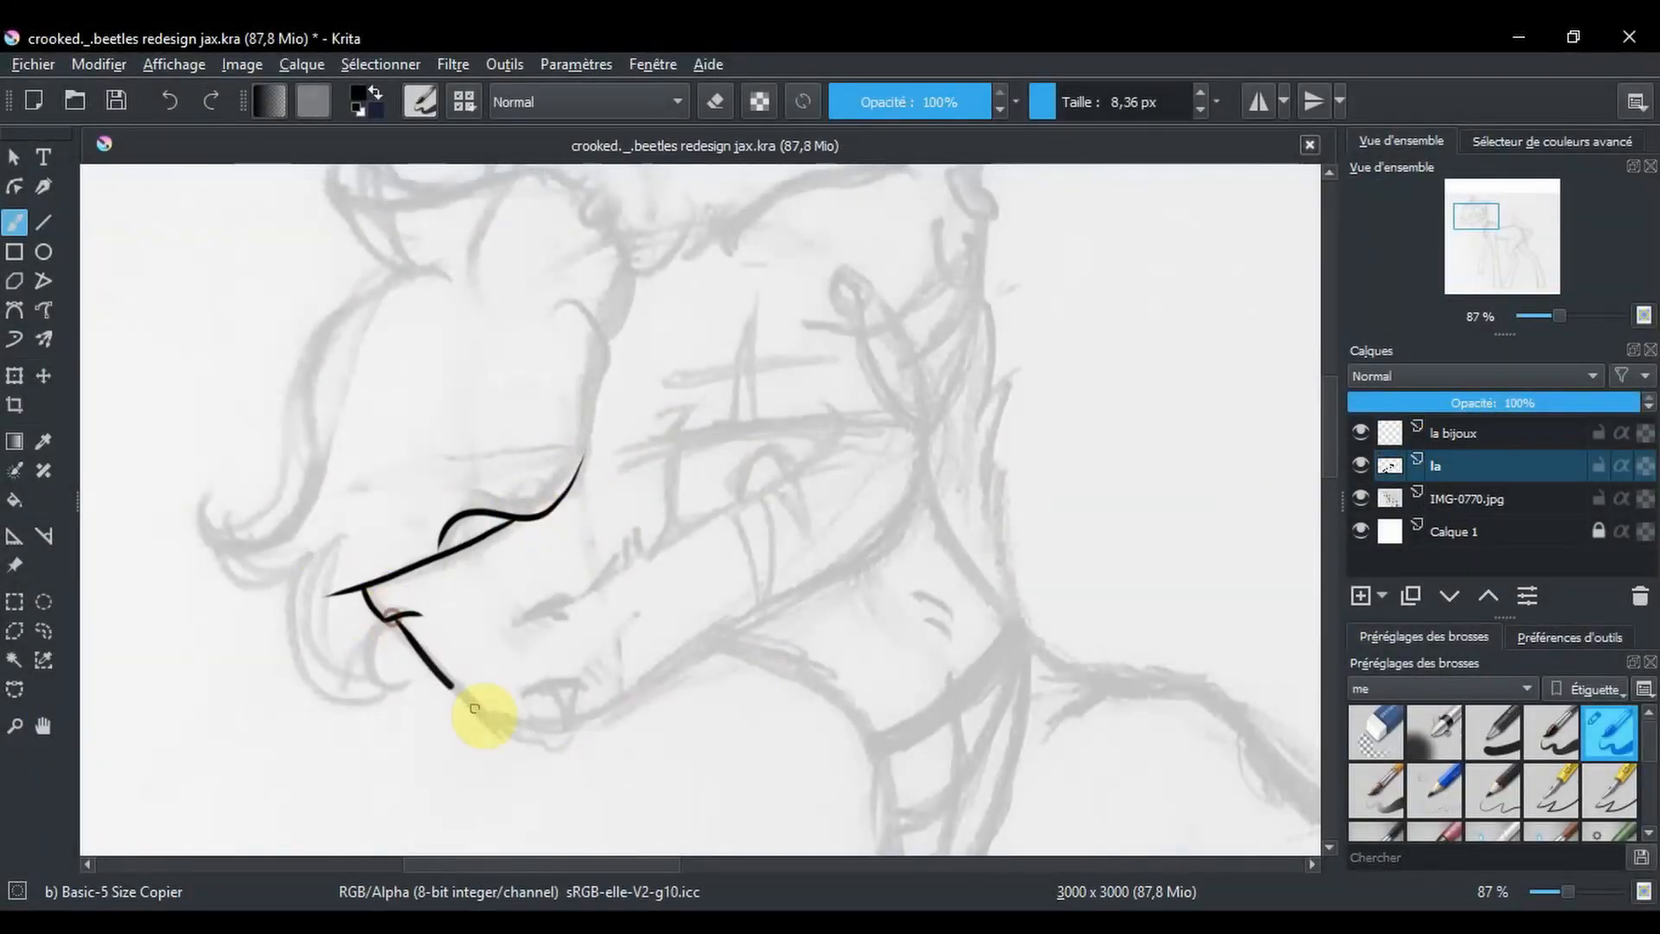
Step: Ink the jaw and throat curve, the closed eye line, its lashes and the detail lines around it
{"action": "left_click_drag", "start_coordinate": [498, 730], "coordinate": [899, 338]}
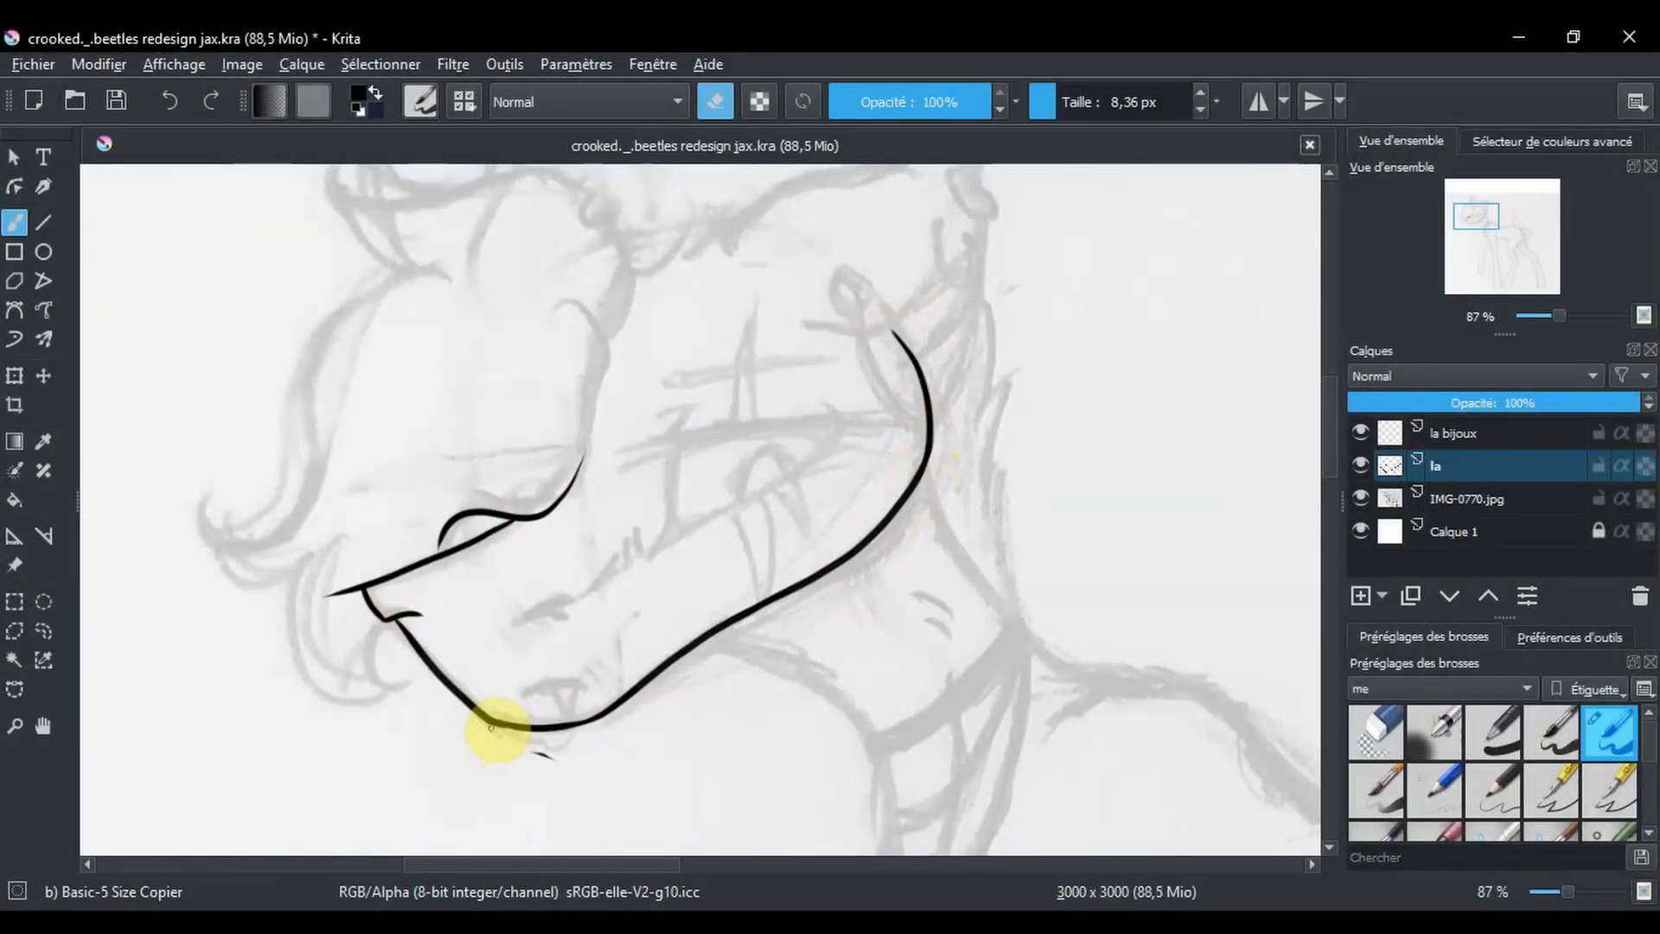
{"action": "left_click_drag", "start_coordinate": [529, 730], "coordinate": [762, 423]}
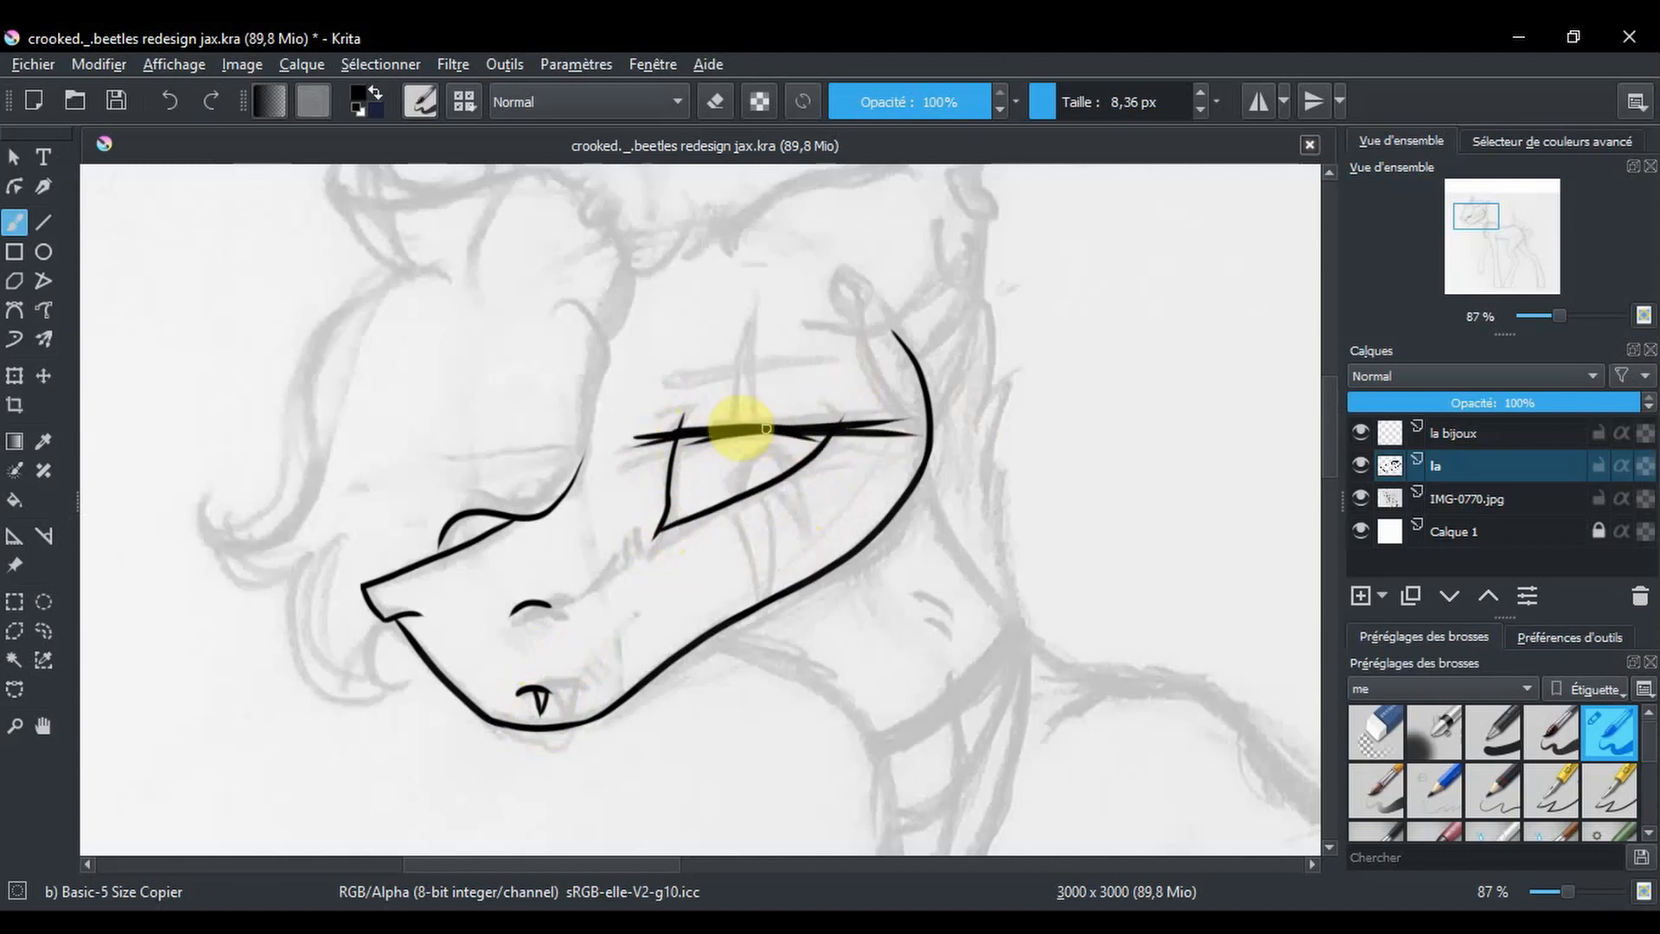
{"action": "left_click_drag", "start_coordinate": [742, 429], "coordinate": [604, 477]}
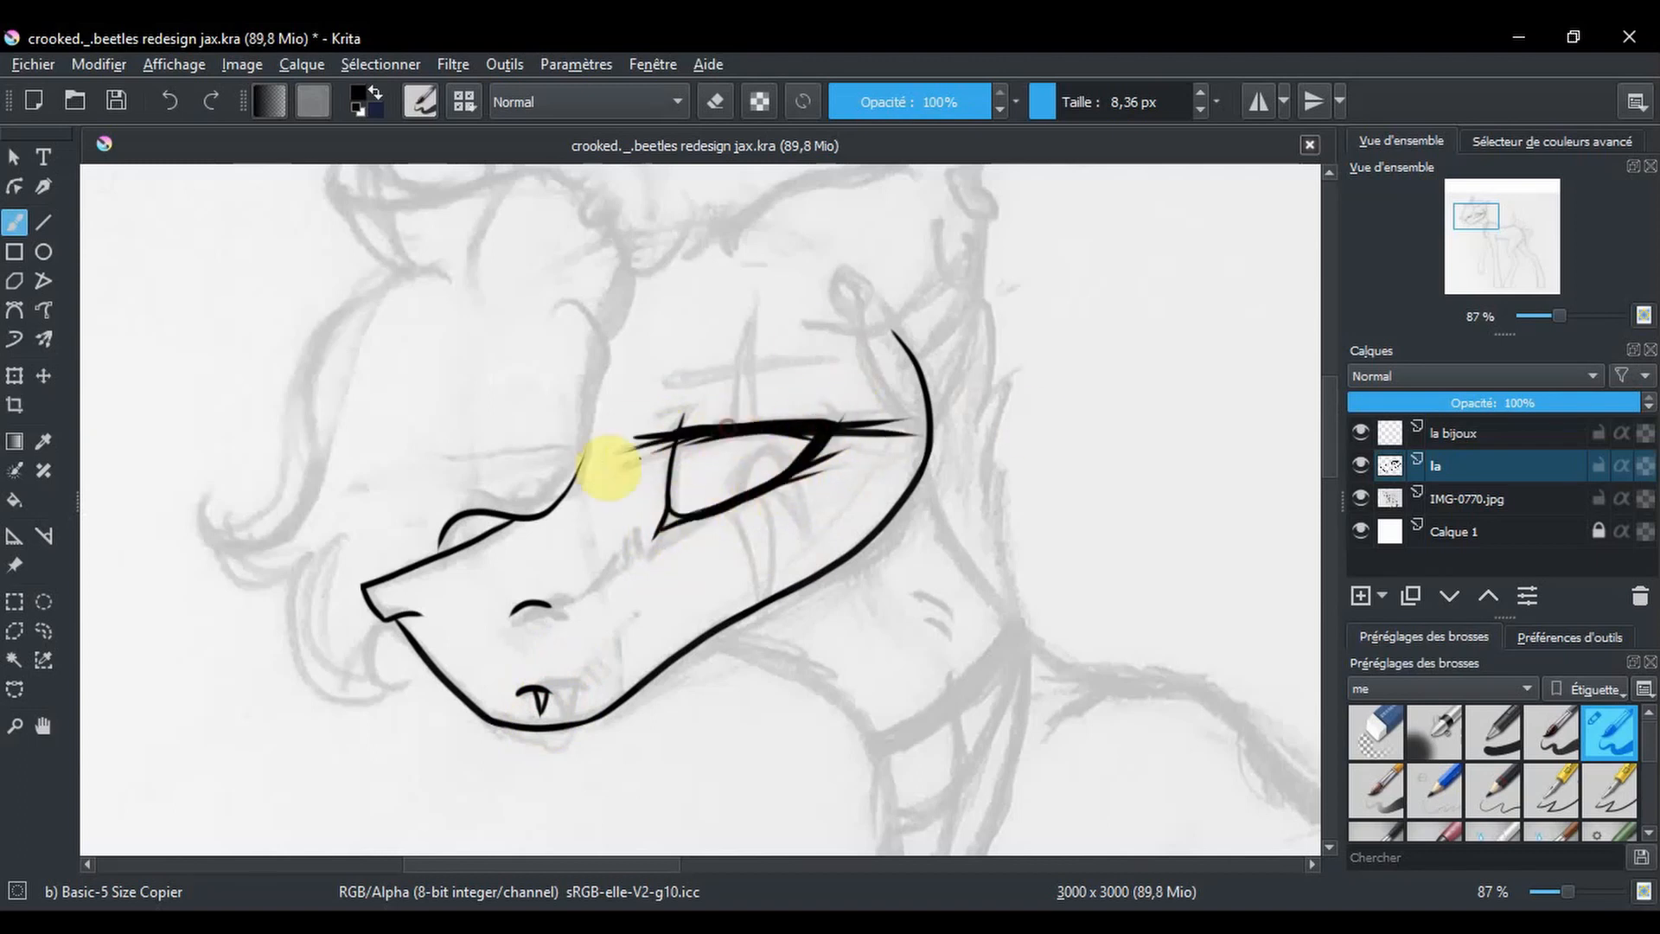
{"action": "left_click_drag", "start_coordinate": [635, 455], "coordinate": [878, 433]}
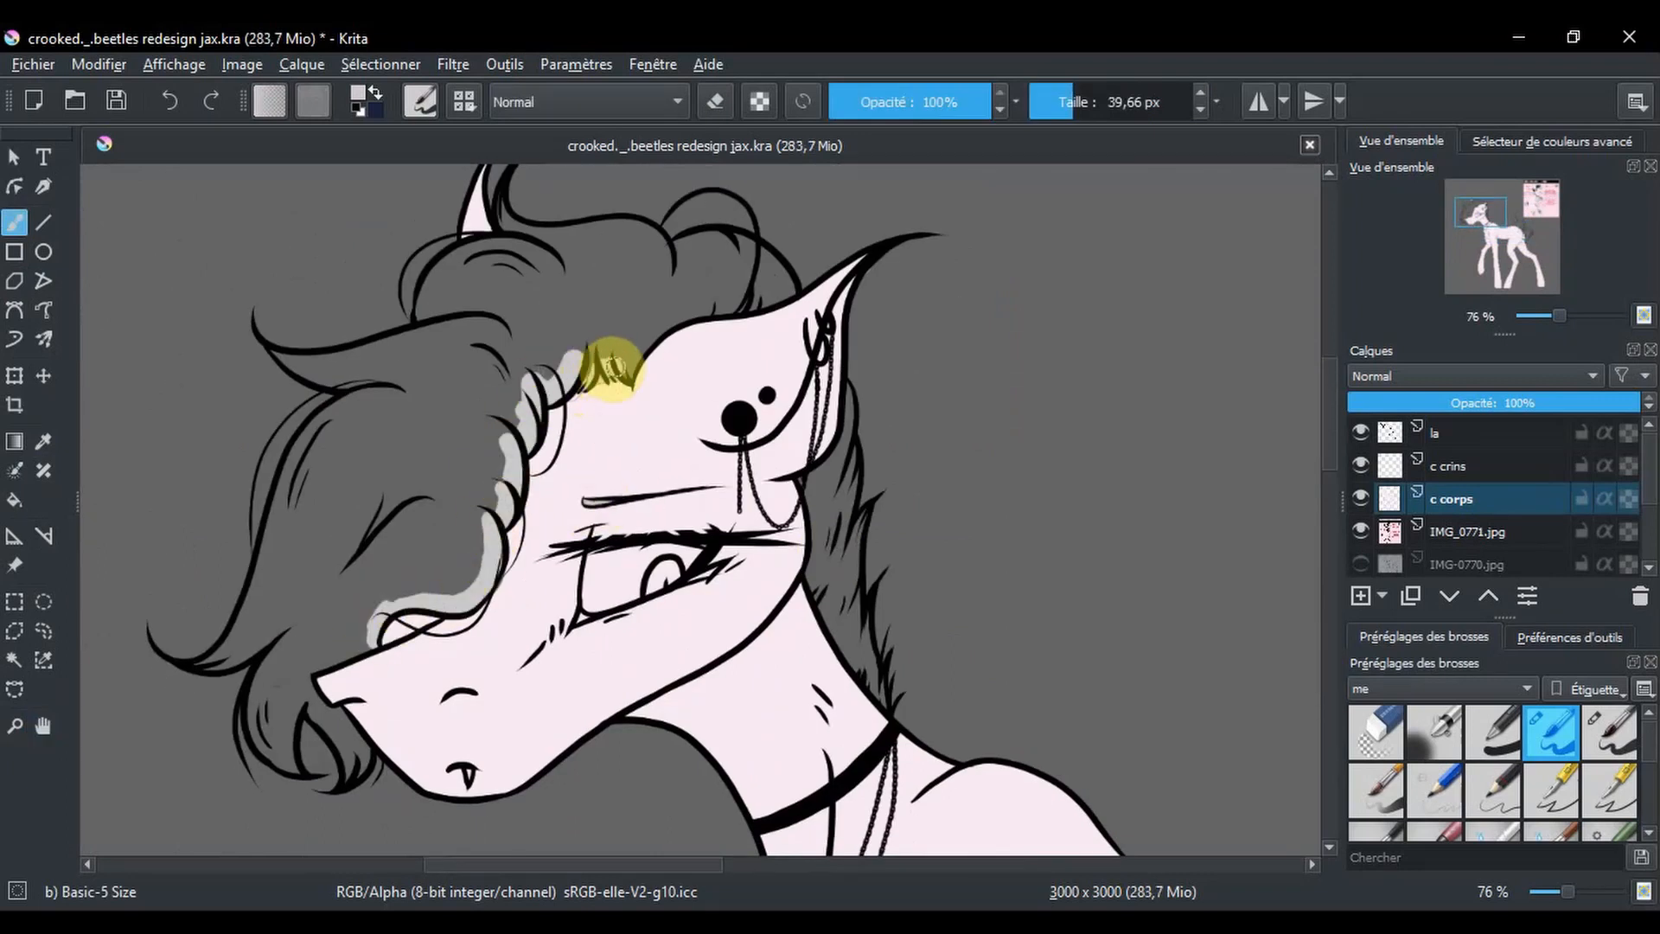
Step: Paint the mane pale grey with the Basic-5 brush on the 'c crins' layer
{"action": "left_click_drag", "start_coordinate": [609, 365], "coordinate": [260, 603]}
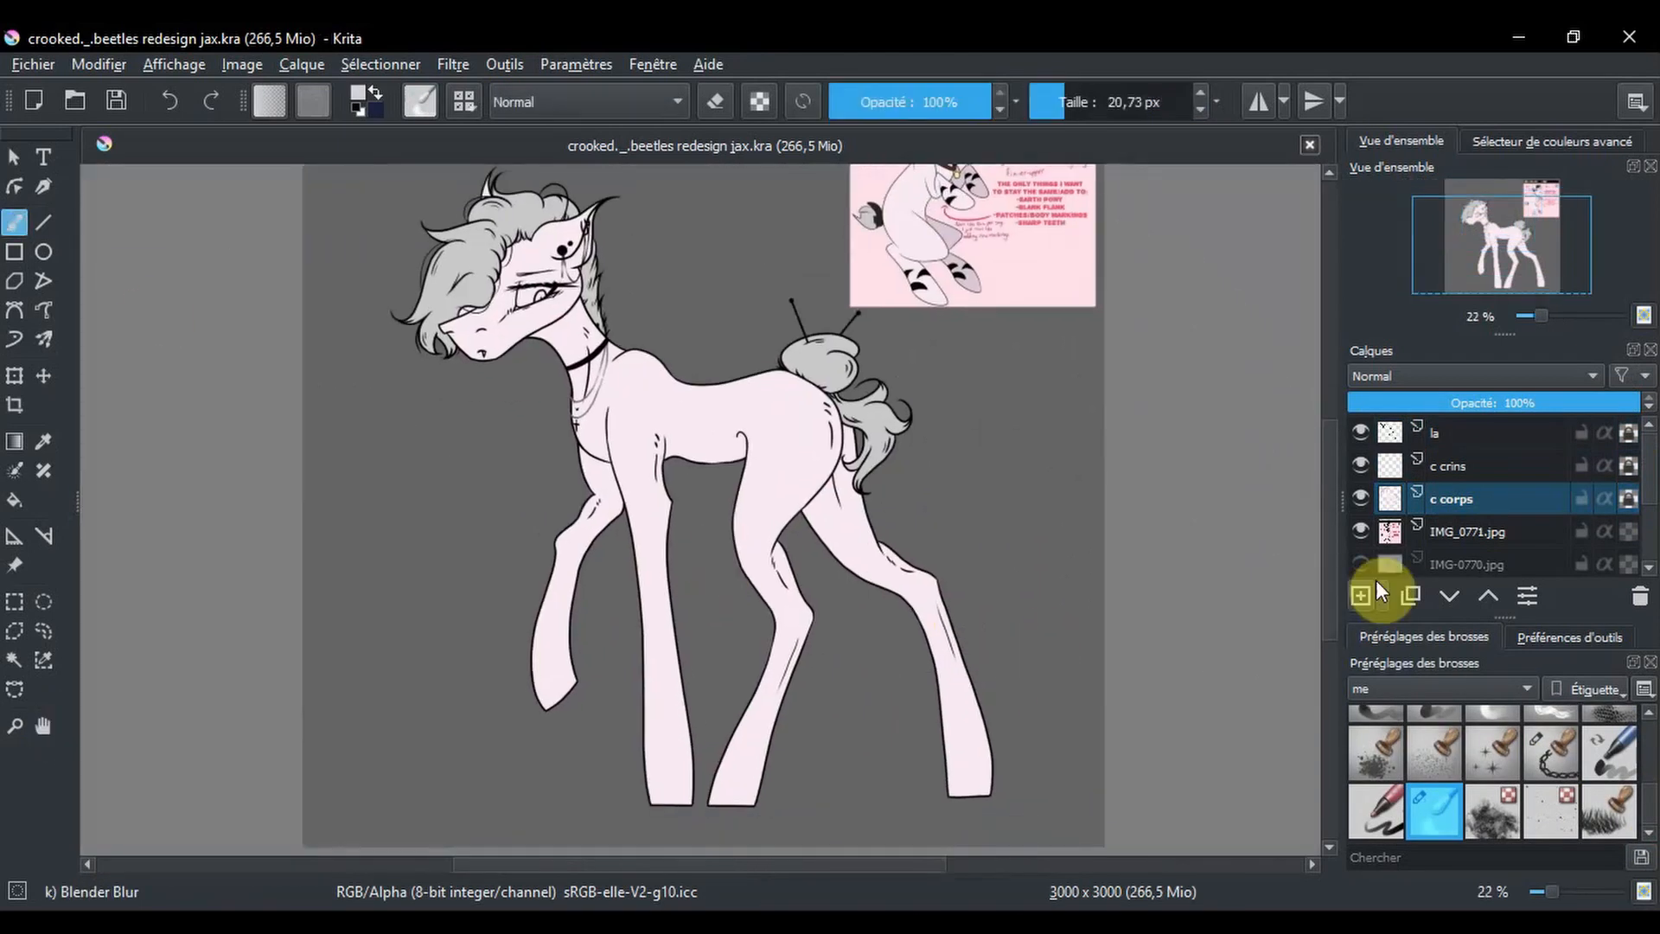
Step: Recolour the body black and paint a pale pink marking onto the pony's flank
{"action": "left_click", "coordinate": [1409, 596]}
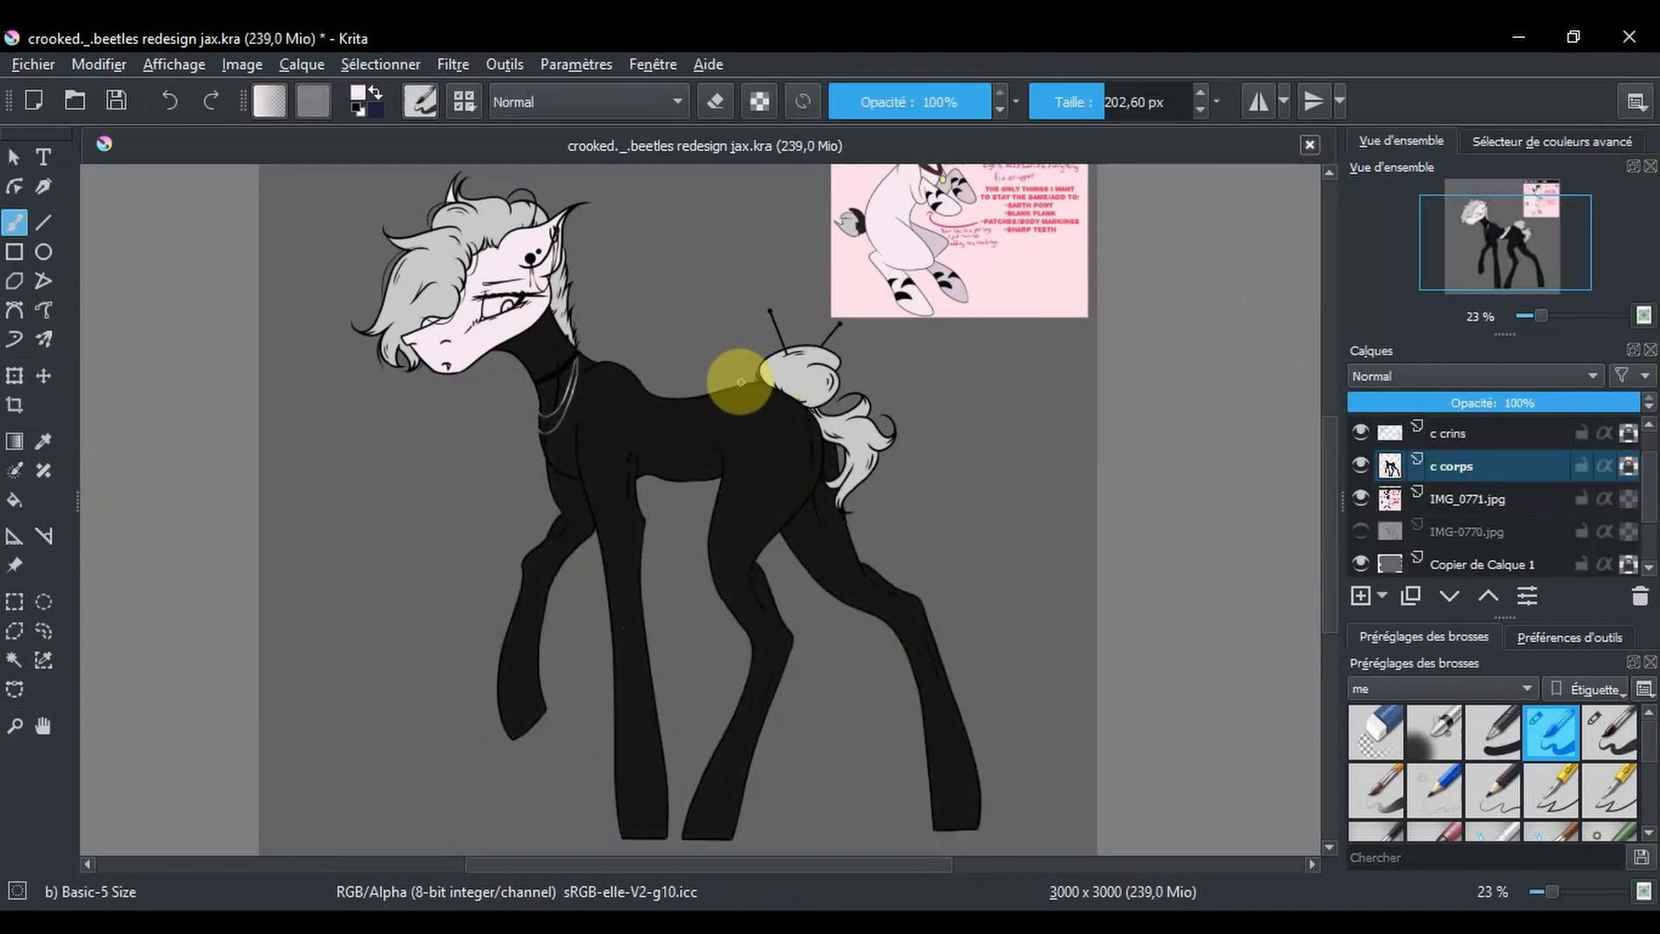
{"action": "left_click_drag", "start_coordinate": [729, 380], "coordinate": [773, 423]}
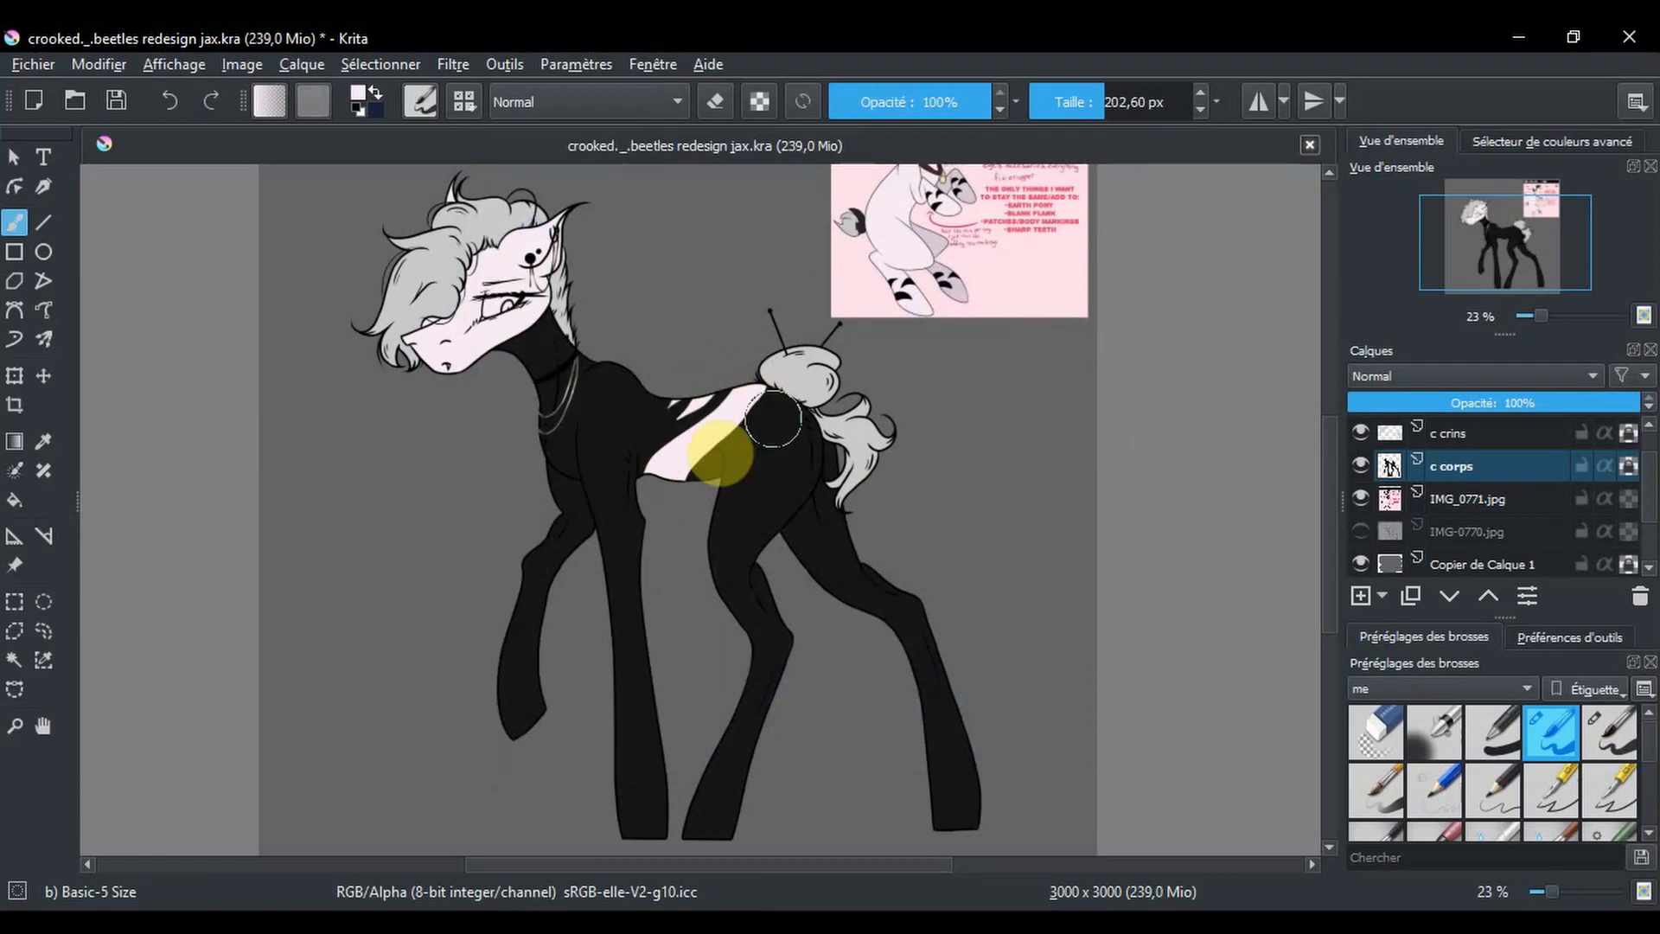